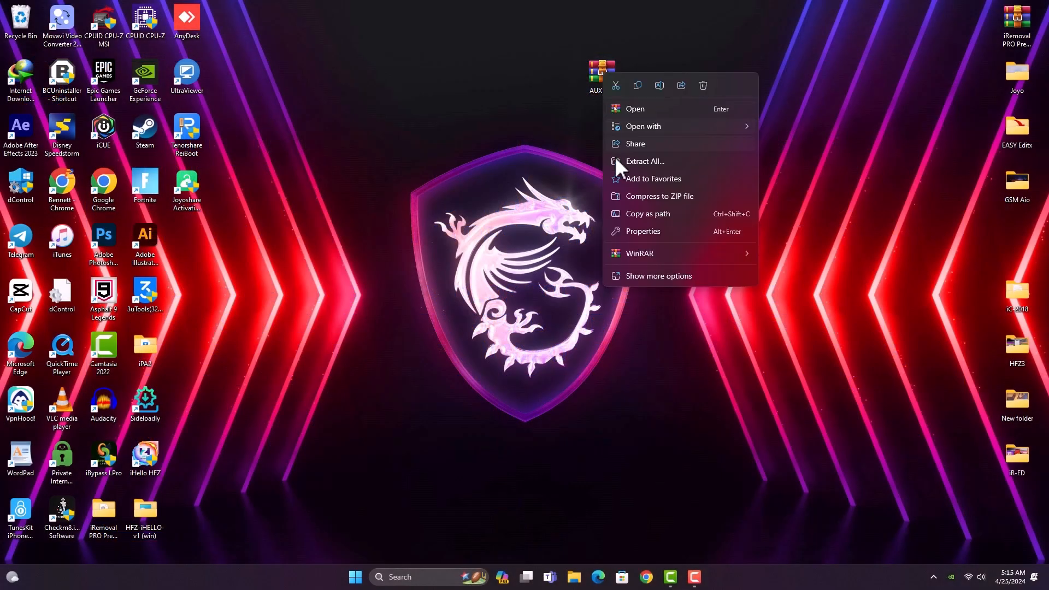
- Extract the AUXPRO archive and browse into the inner AUXPRO folder with the tool files
click(645, 162)
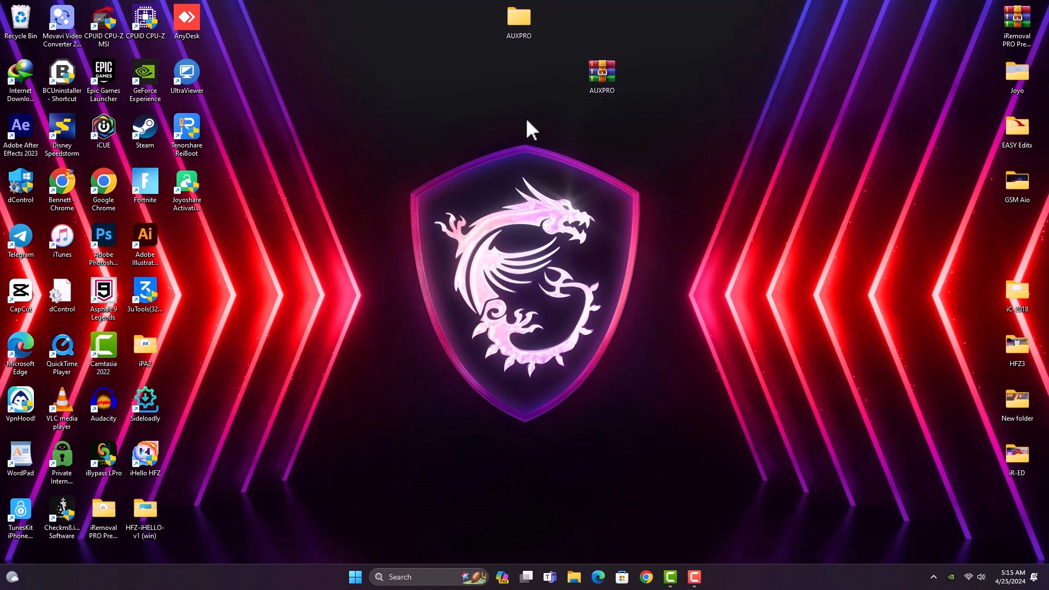
double_click(518, 17)
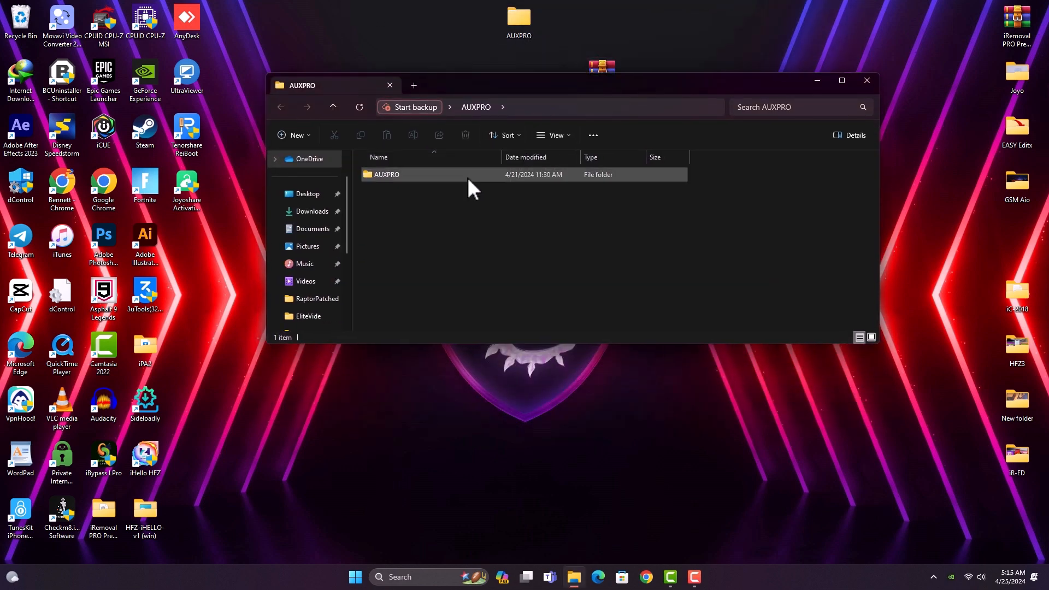
double_click(386, 173)
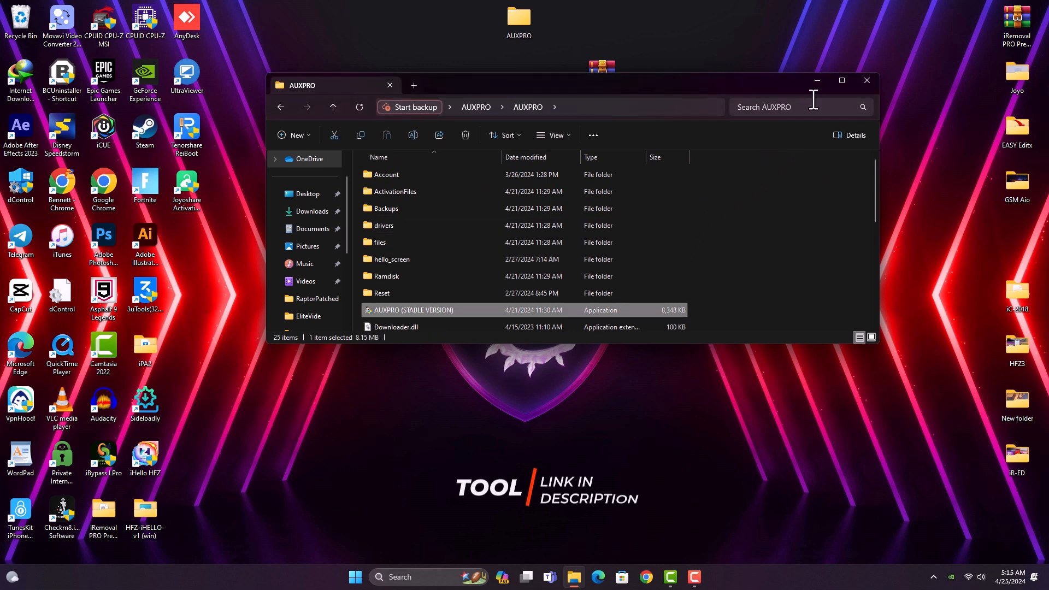
- Launch AUXPRO (STABLE VERSION) and have the iPhone 7 Plus detected in recovery mode
double_click(414, 309)
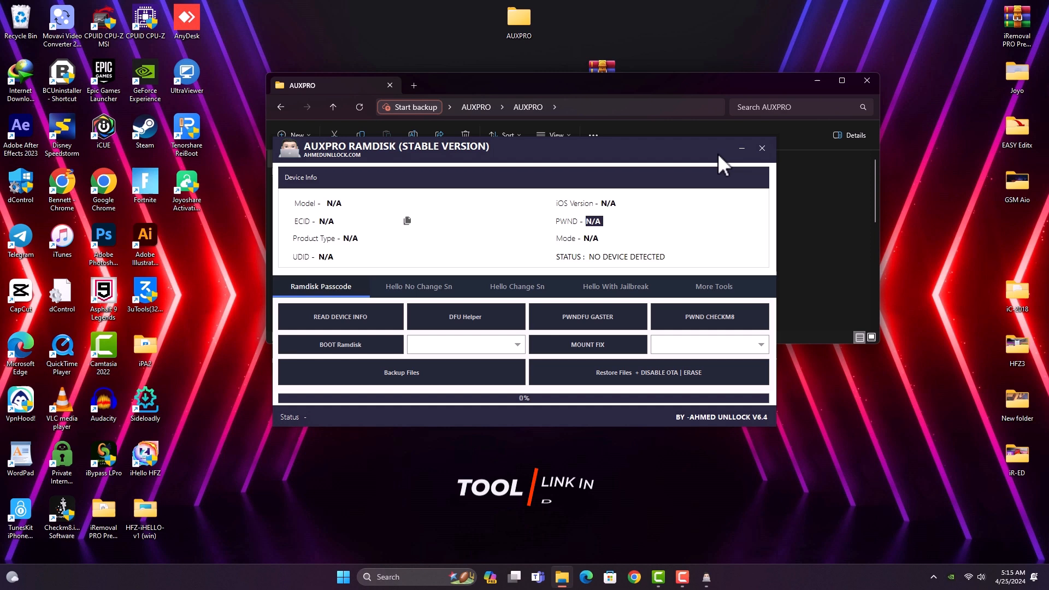
click(866, 80)
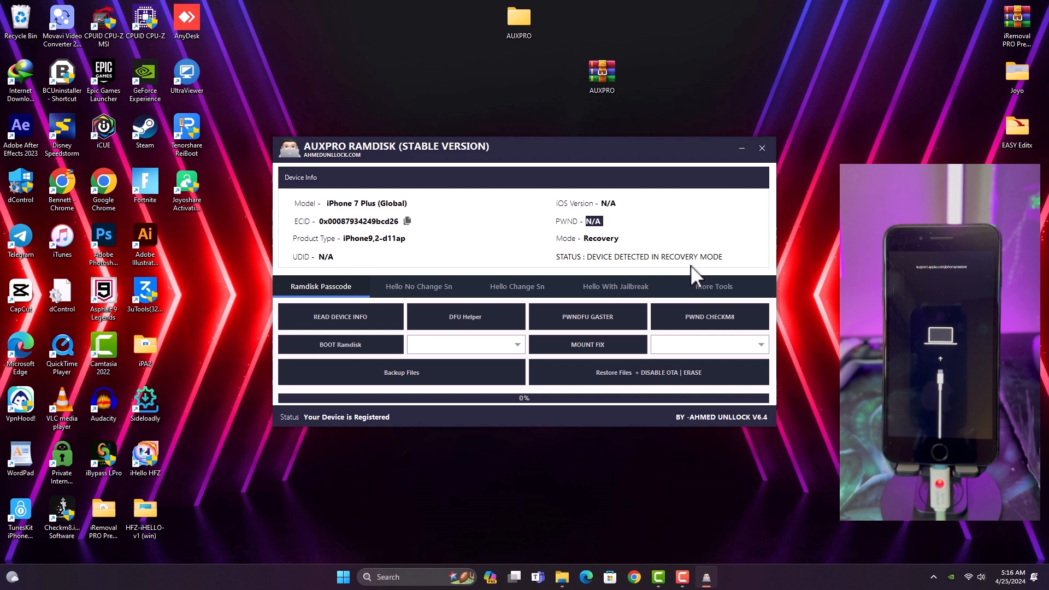
- Copy the device's ECID, then use DFU Helper to get the iPhone into DFU mode
click(407, 221)
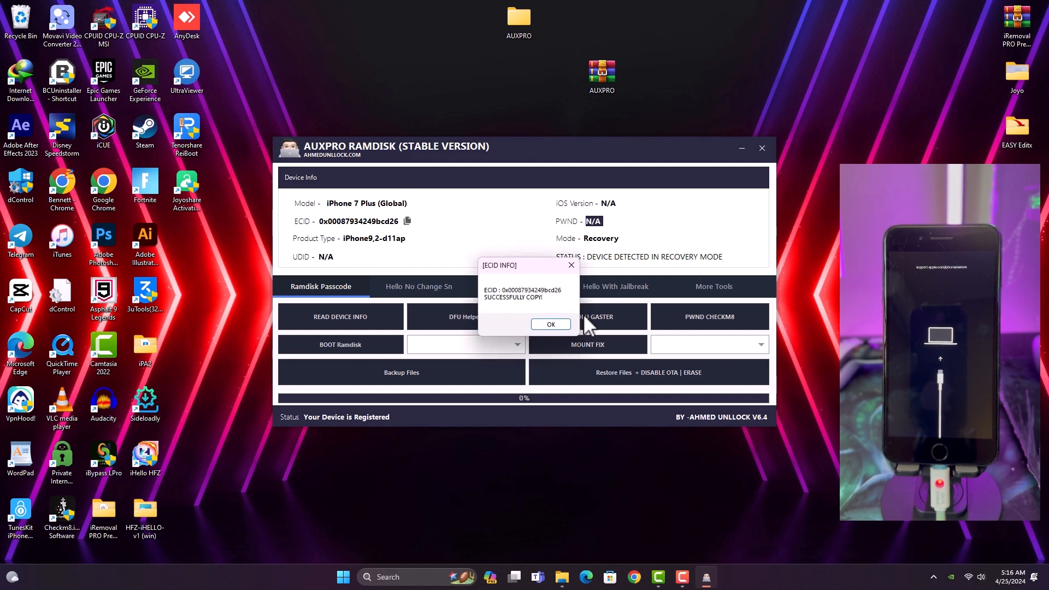
click(549, 325)
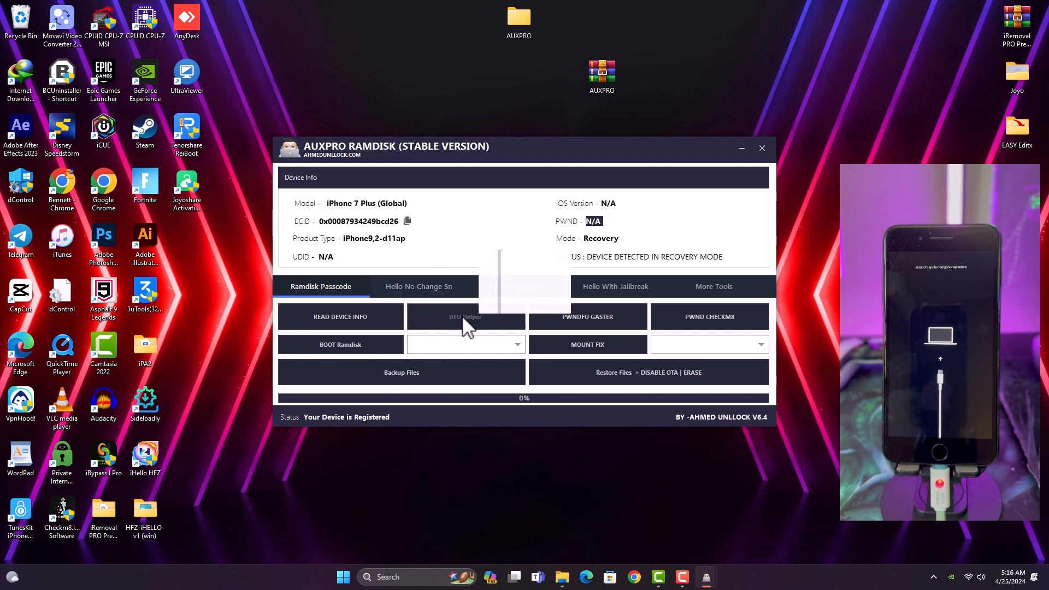
click(466, 317)
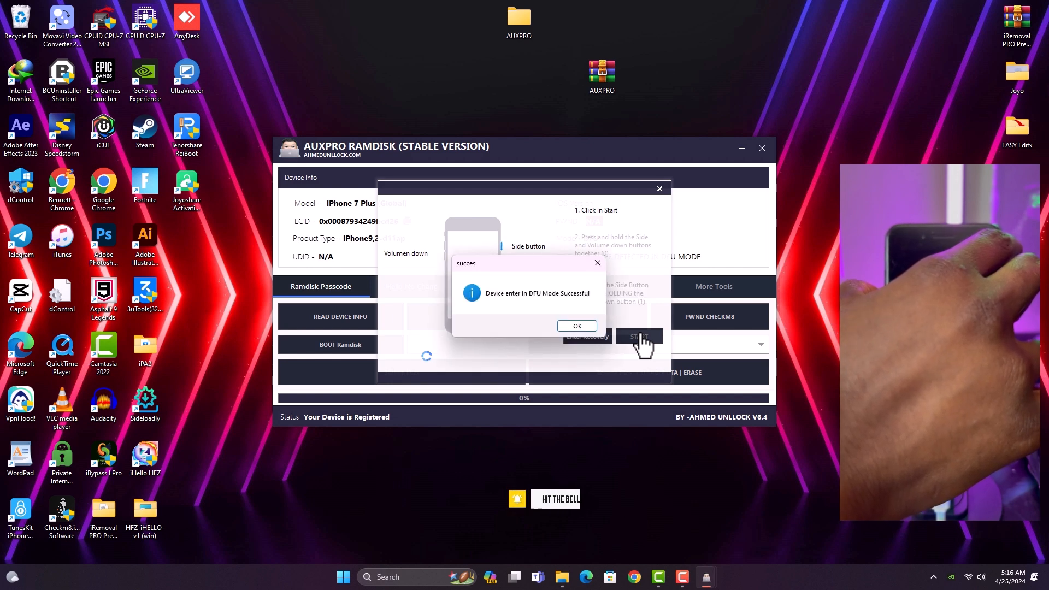
click(577, 325)
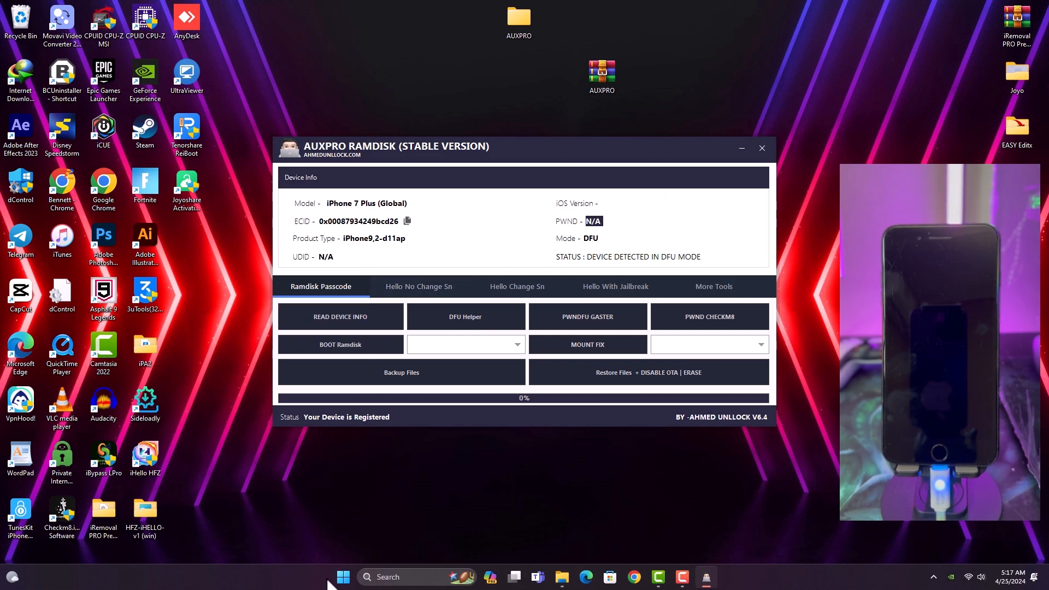
mouse_move(344, 344)
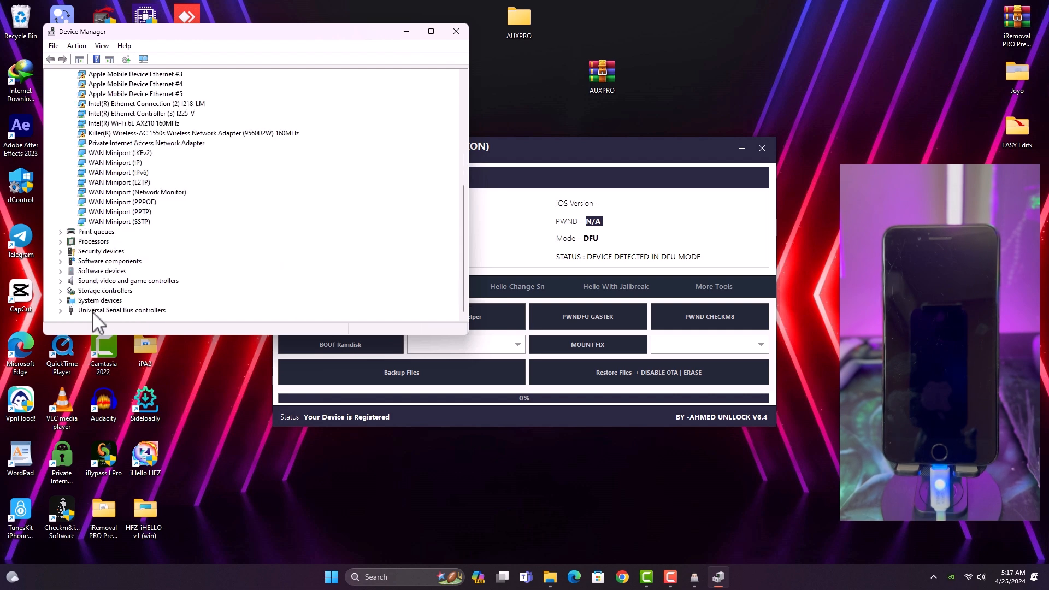
- Verify the Apple Mobile Device USB Driver under Universal Serial Bus controllers in Device Manager
click(60, 309)
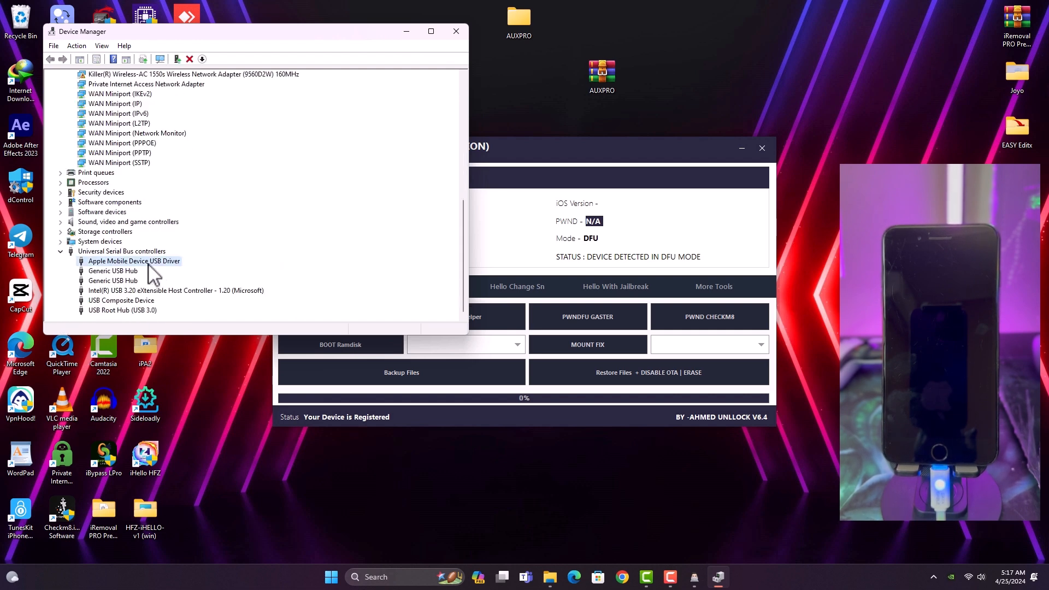
double_click(133, 262)
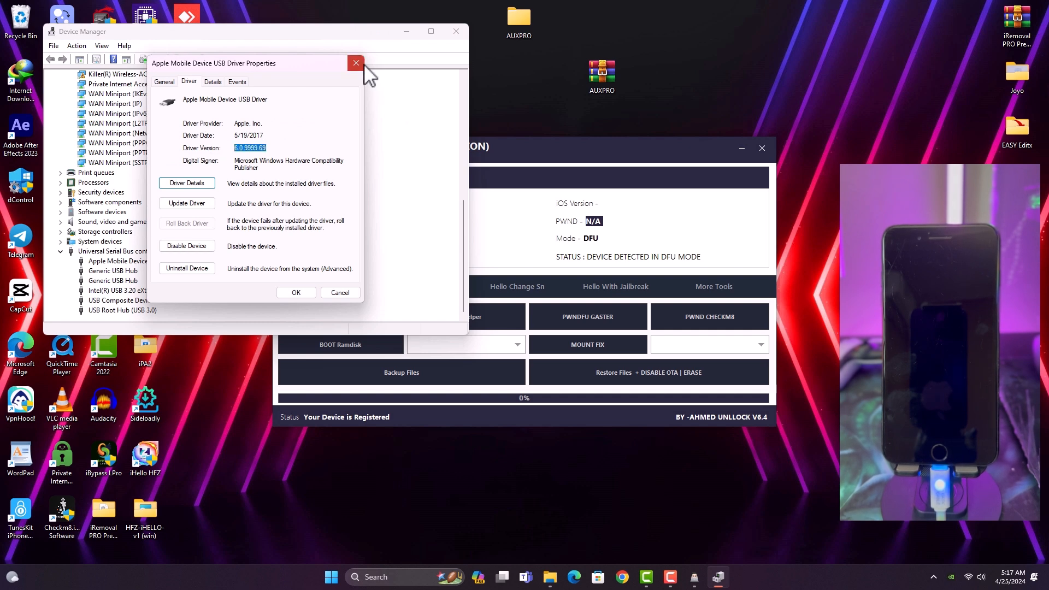
click(355, 63)
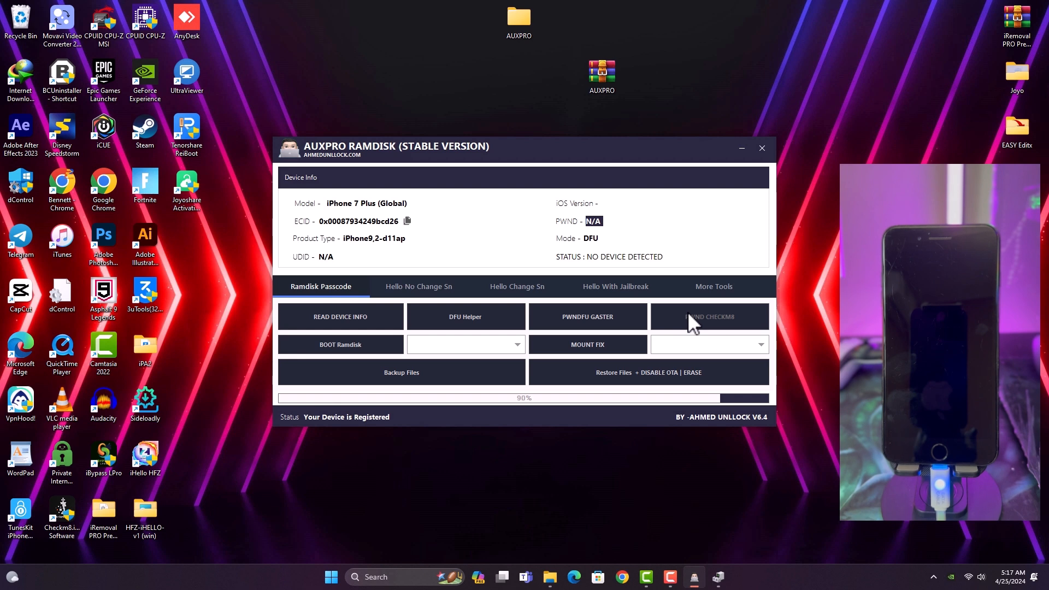
- Acknowledge the PWNDFU(CHECKM8) success and select the Boot IOS12-15 ramdisk option
click(708, 317)
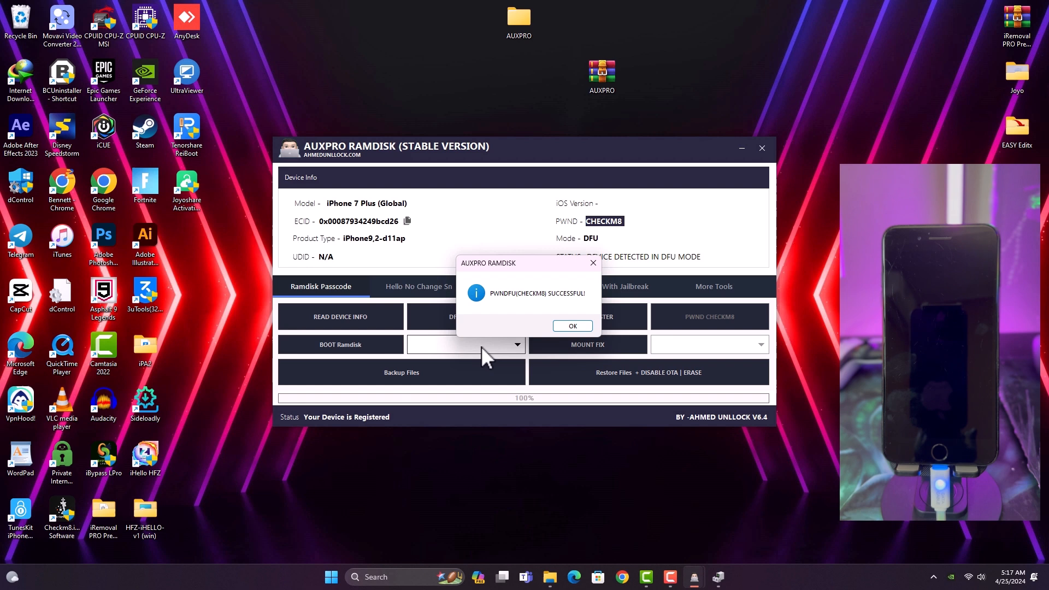
click(571, 326)
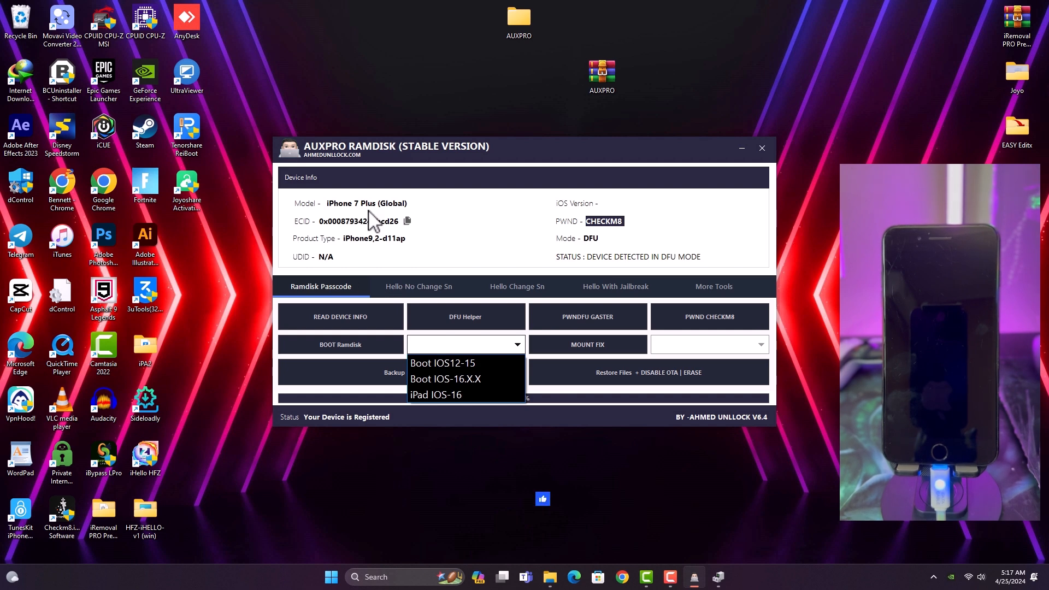
click(441, 363)
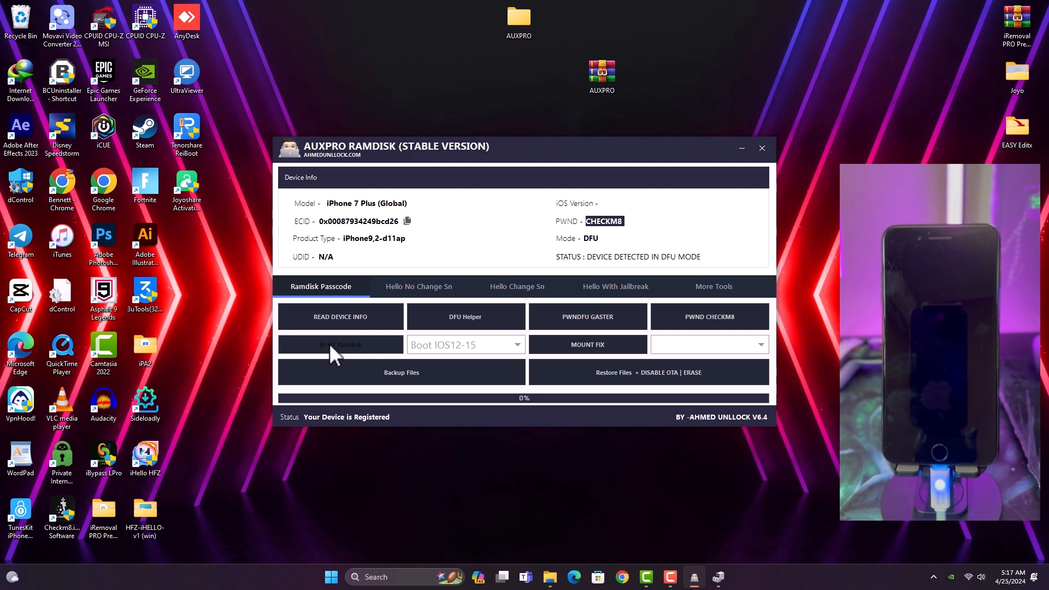
- Boot the iOS 12-15 ramdisk on the iPhone 7 Plus and acknowledge the success message
click(340, 345)
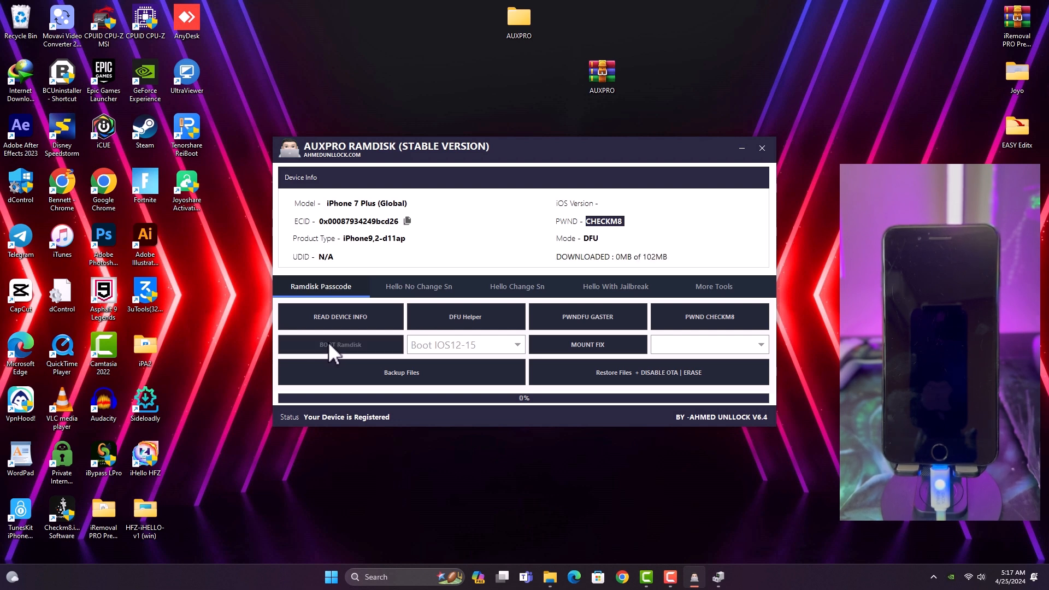
click(340, 345)
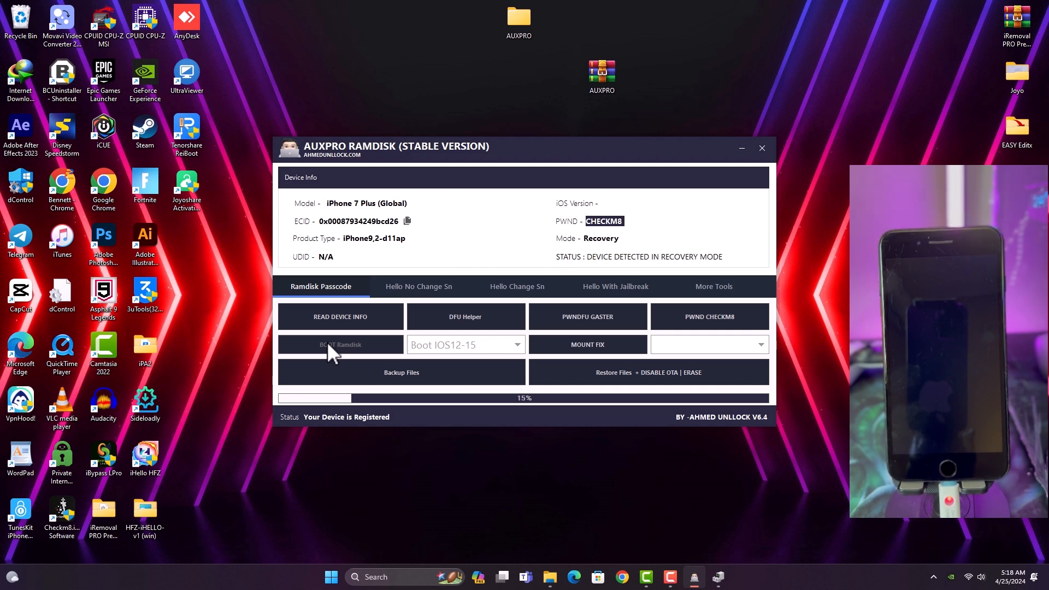
click(340, 344)
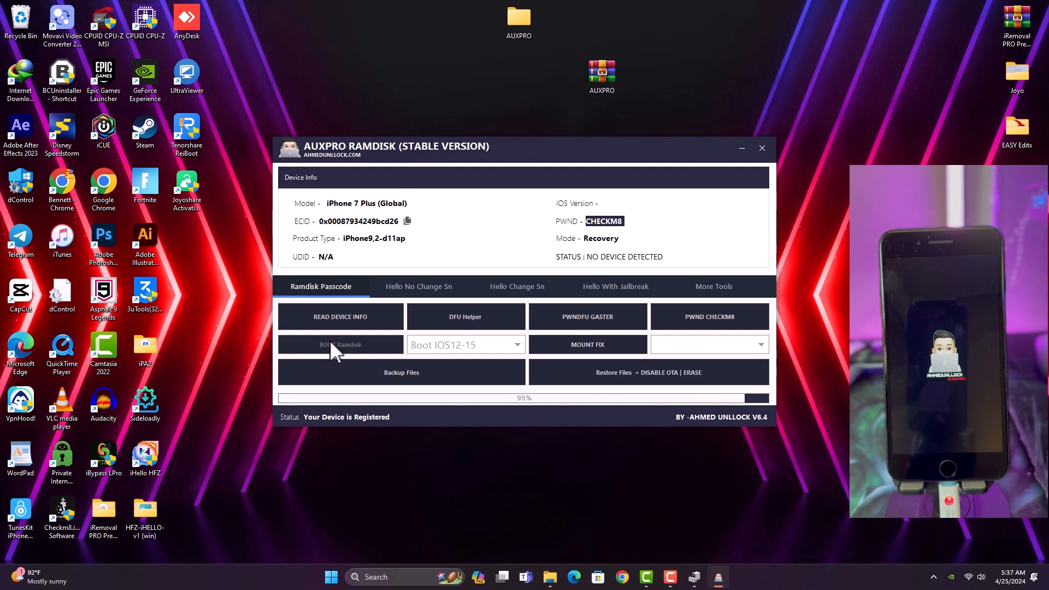
click(339, 344)
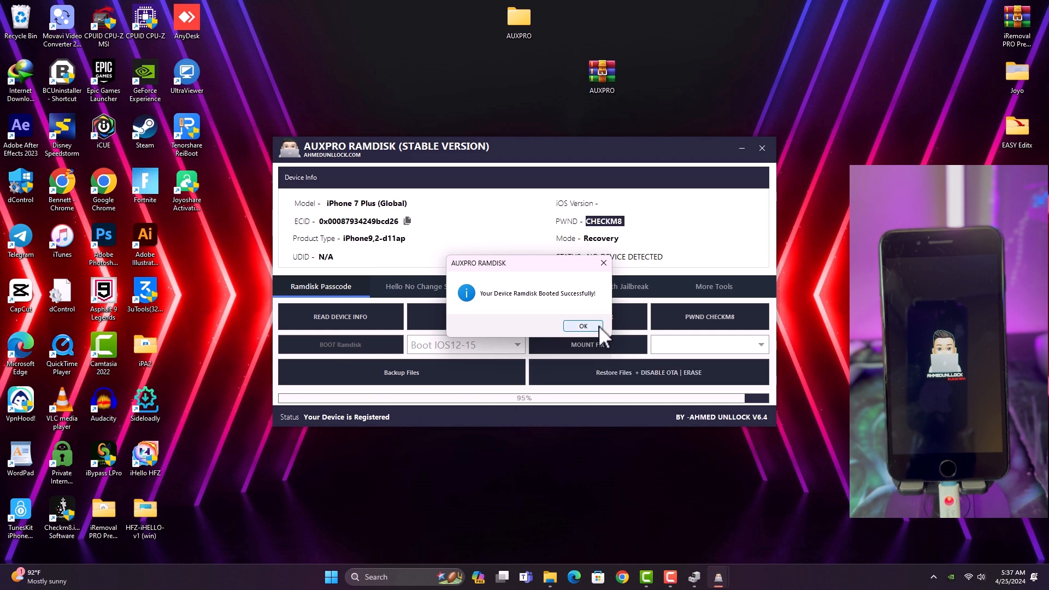
click(582, 326)
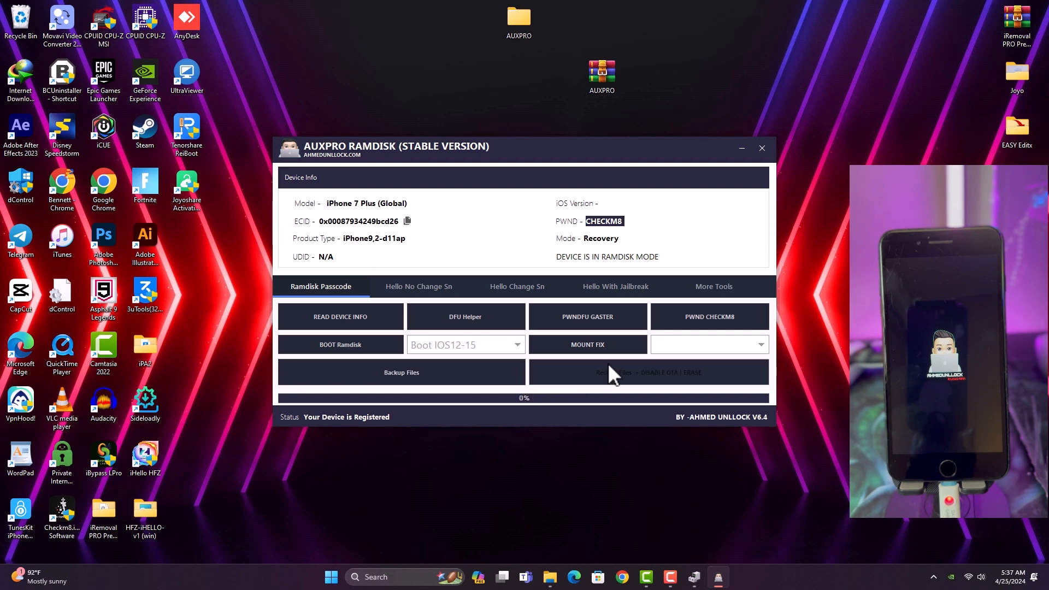
- Mount the iPhone's filesystem with MOUNT FIX and acknowledge 'Successfully MOUNTED!'
click(710, 345)
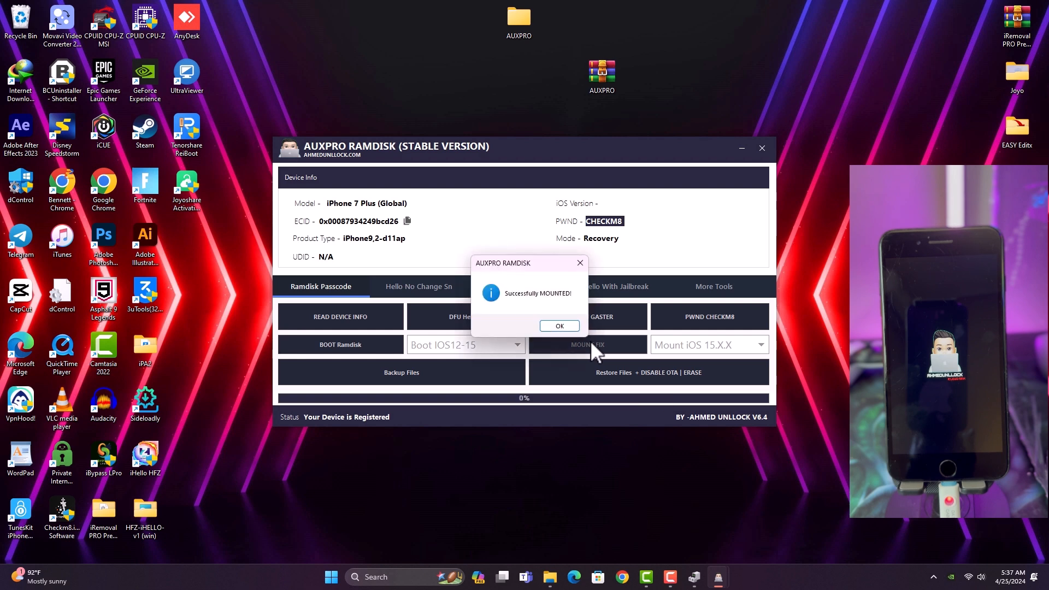
click(560, 326)
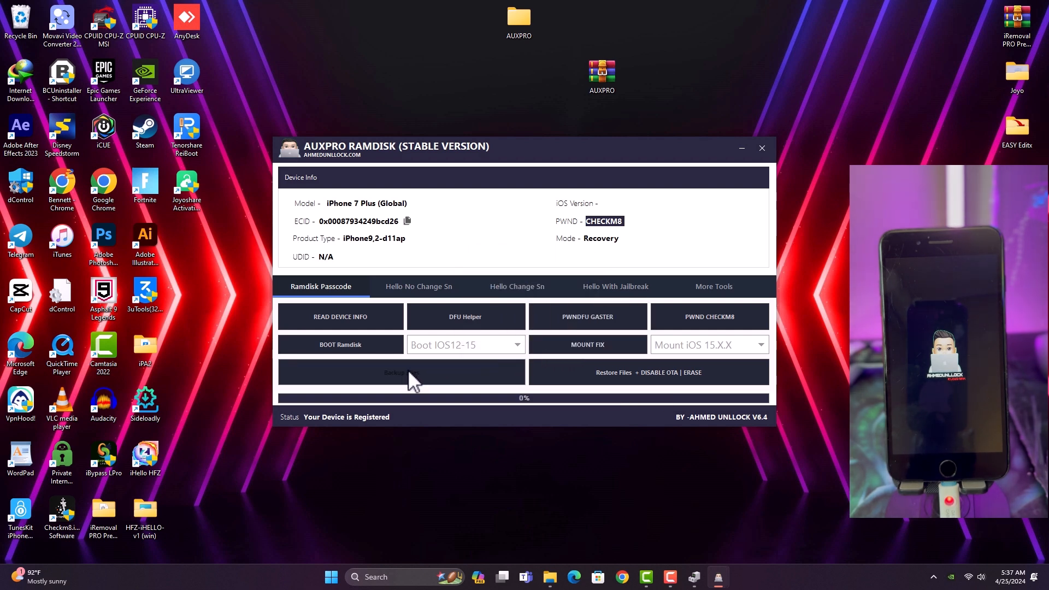
- Back up the activation files and confirm erasing the device afterwards
click(401, 373)
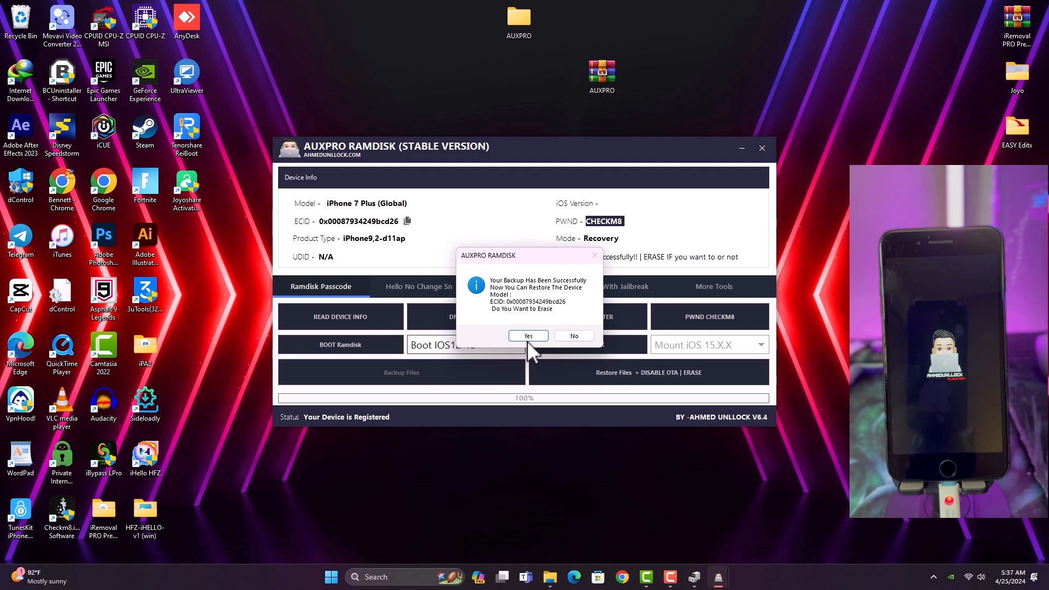
click(528, 335)
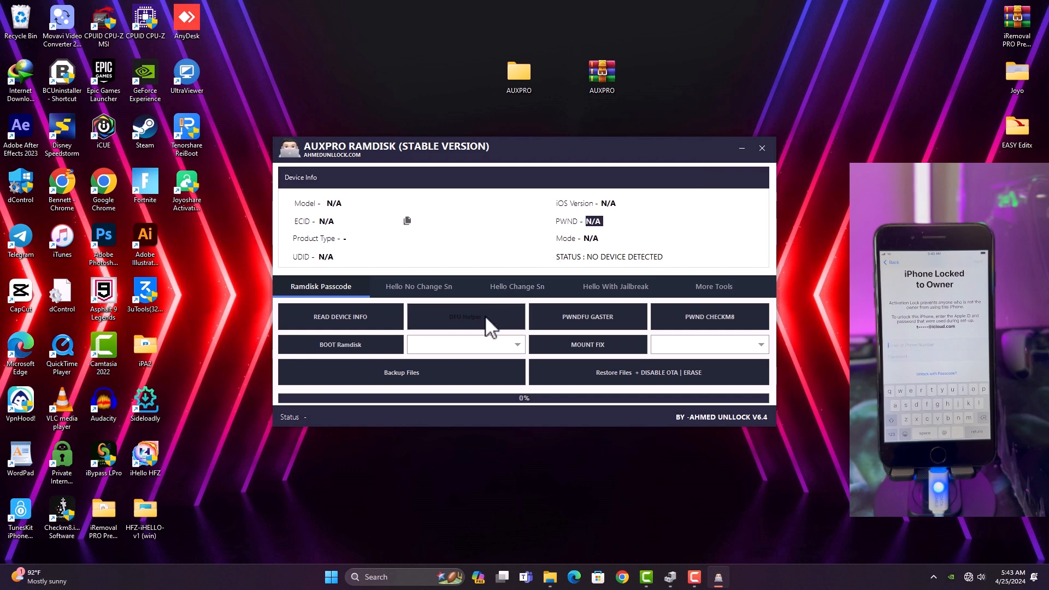
- Use DFU Helper and START to put the iPhone back into DFU mode
click(465, 317)
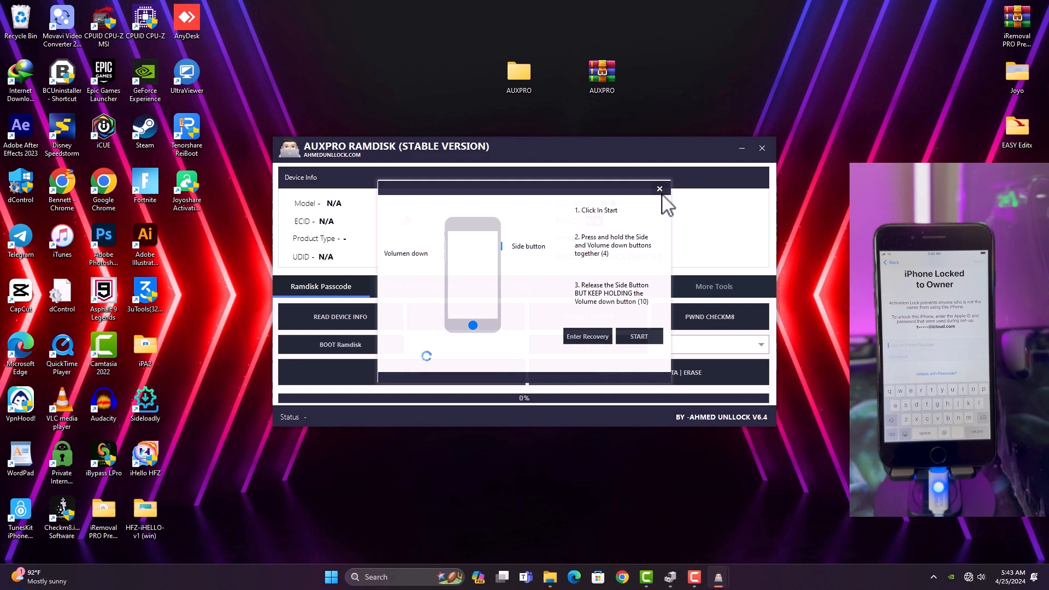
click(659, 189)
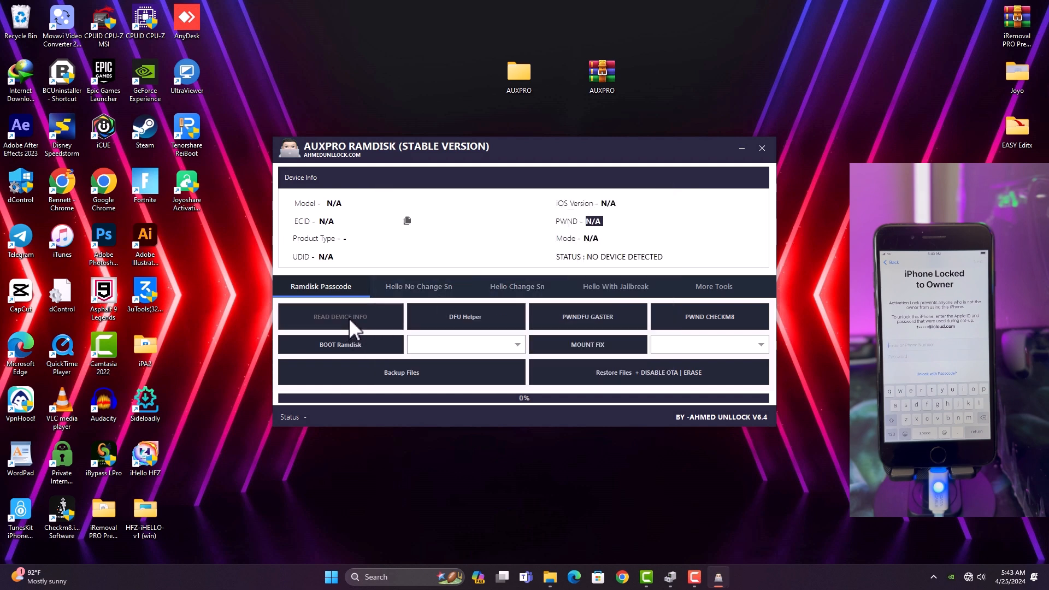
click(340, 317)
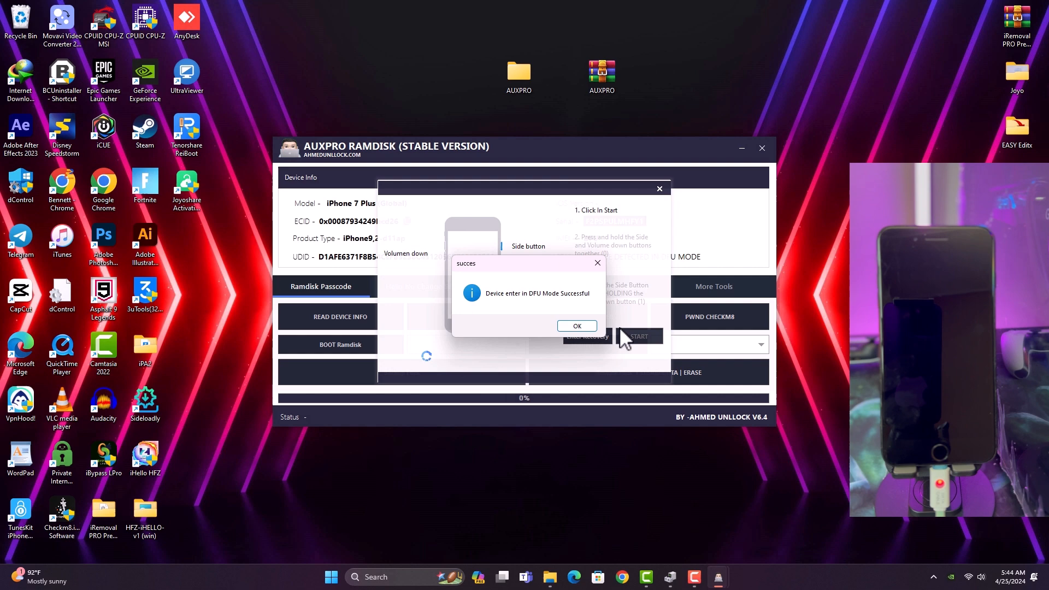
- Acknowledge the DFU success message before re-running the checkm8 exploit
click(578, 326)
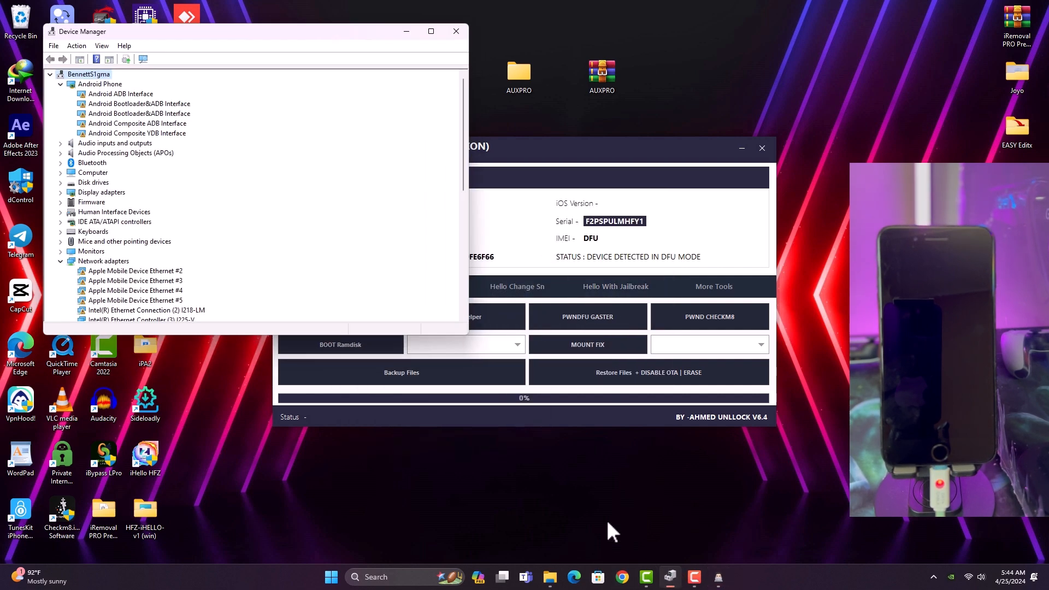
scroll(down, 3)
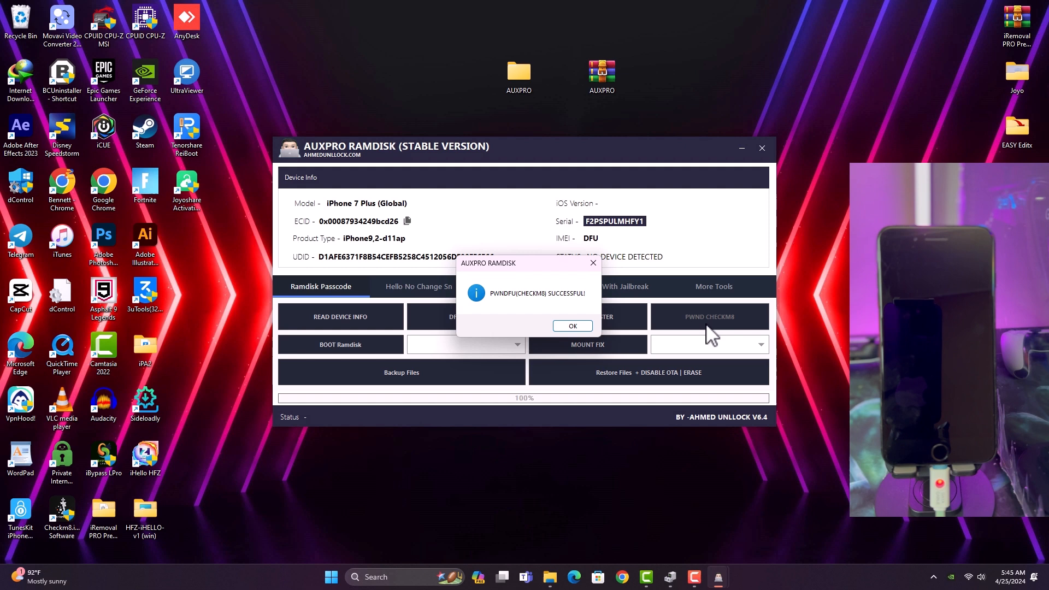
- Acknowledge the checkm8 success and boot the IOS12-15 ramdisk on the iPhone 7 Plus
click(572, 325)
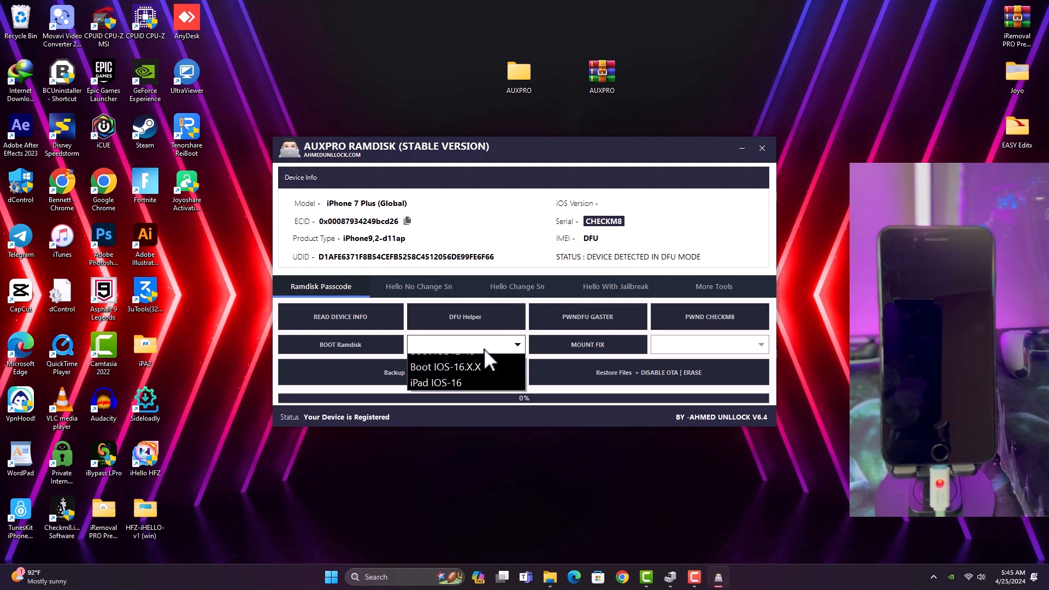
click(445, 349)
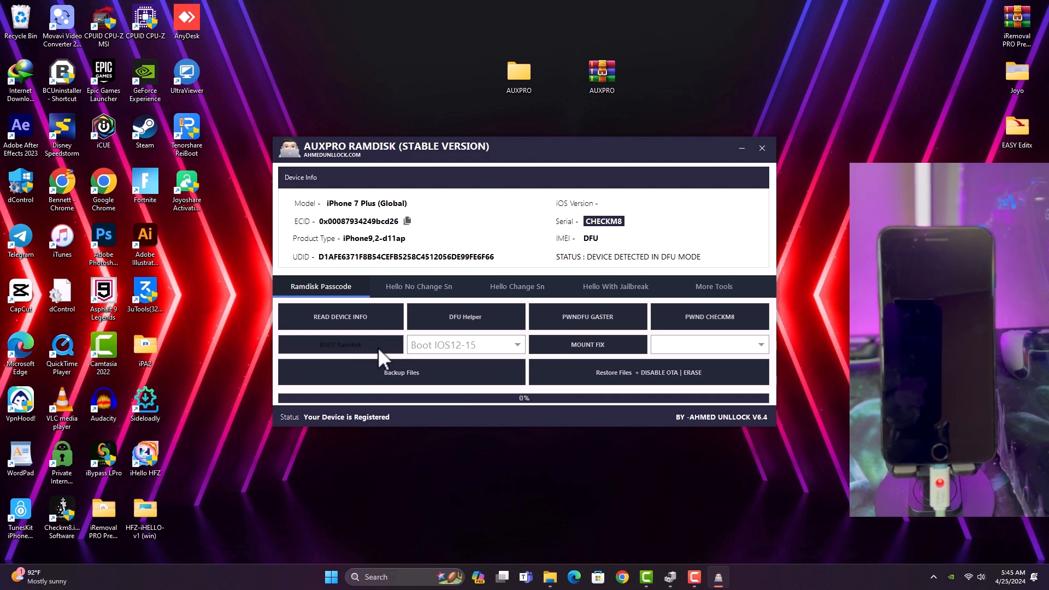
click(339, 344)
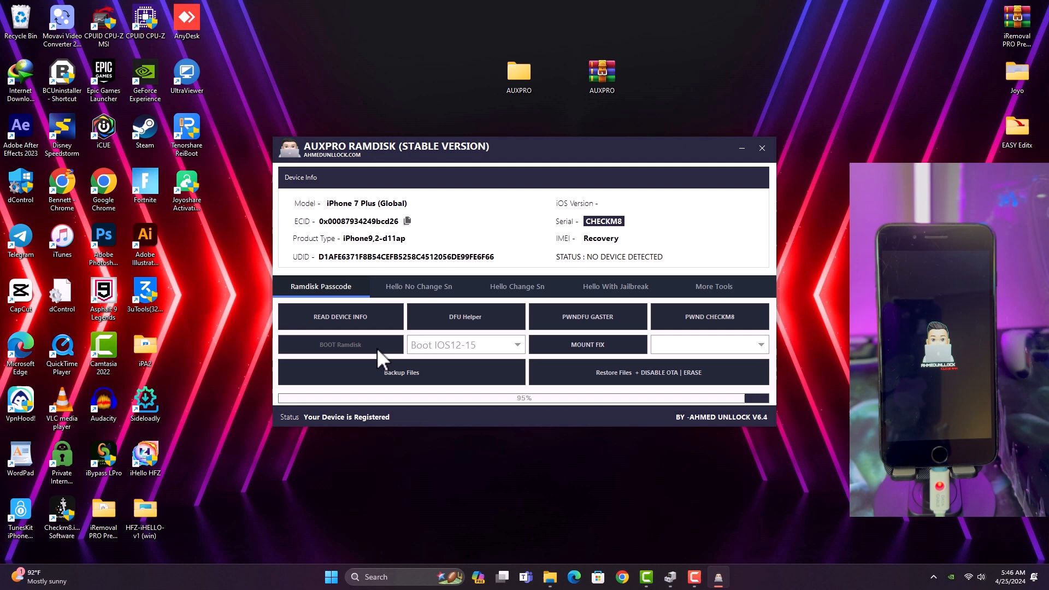
click(340, 345)
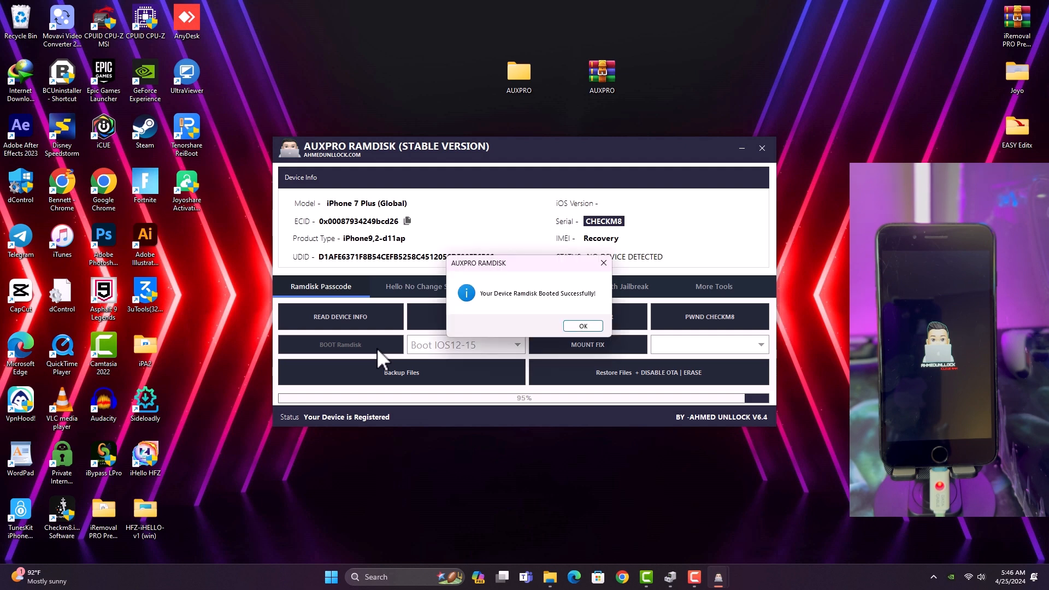
click(583, 326)
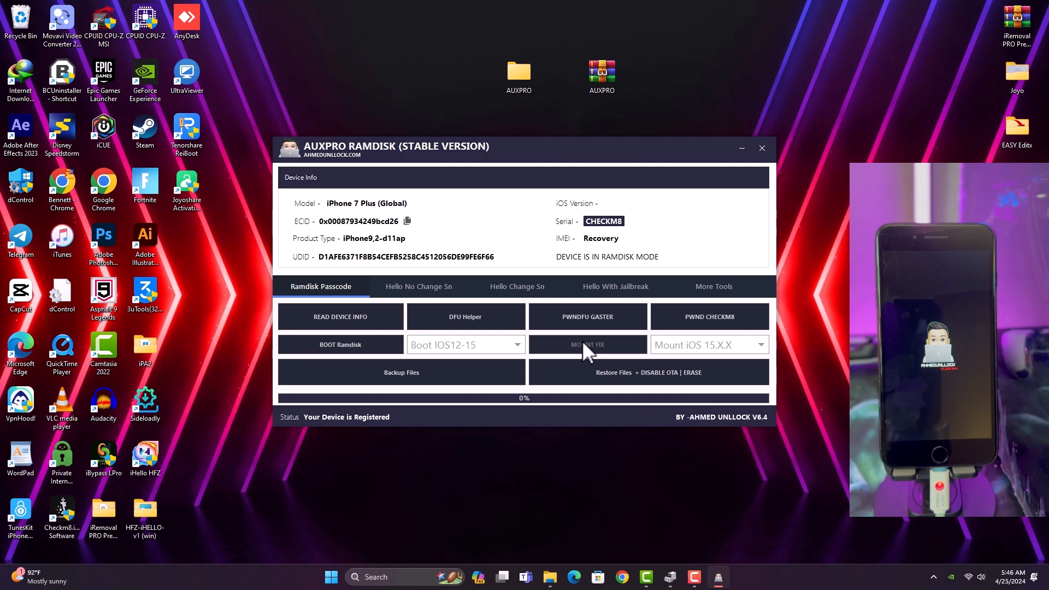
- Run MOUNT FIX with Mount iOS 15.X.X and confirm the successful mount
click(587, 344)
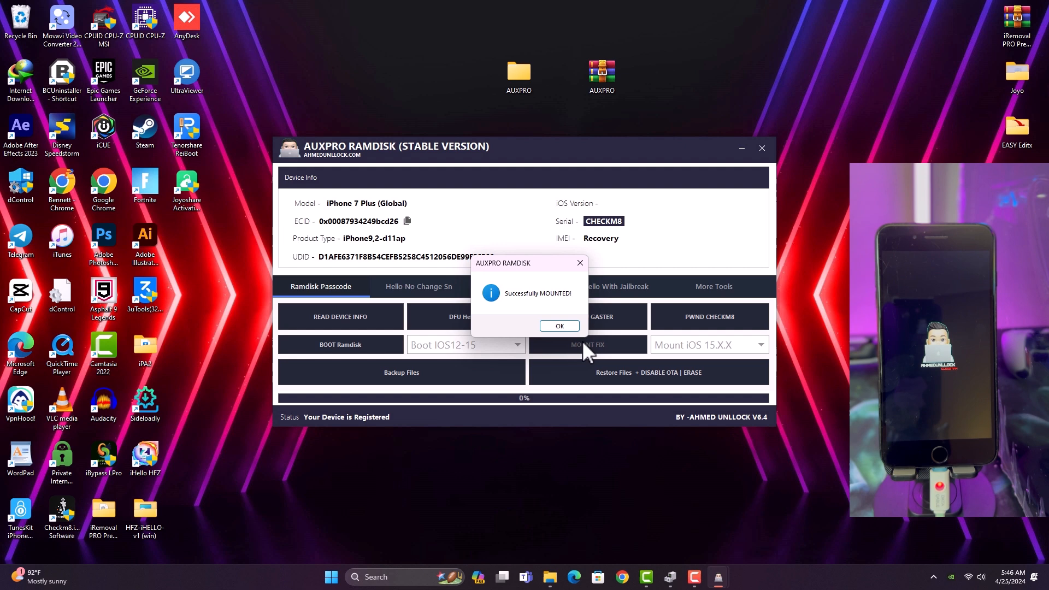
click(559, 325)
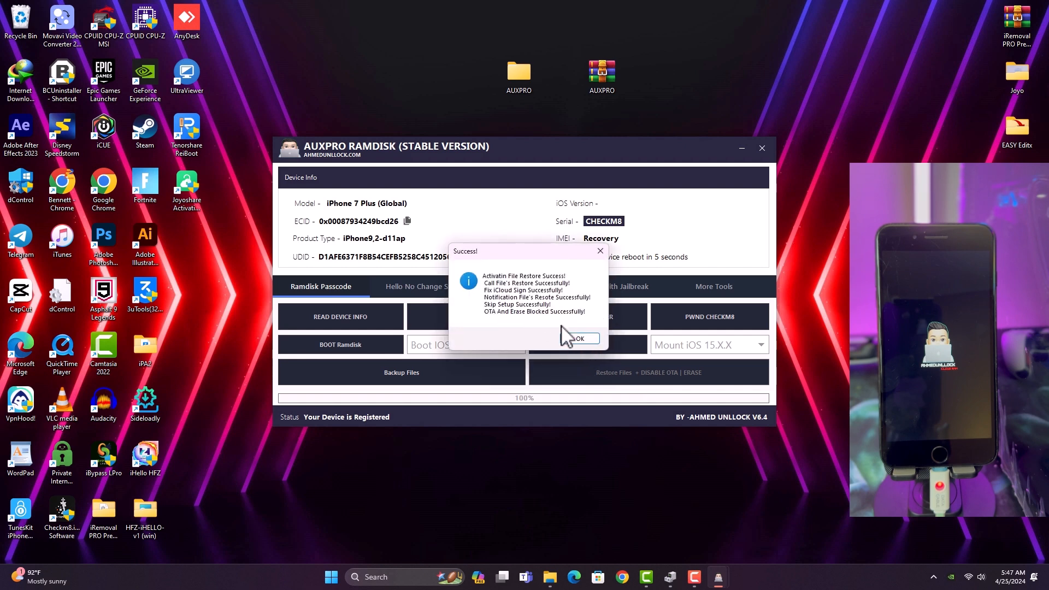
- Confirm the Restore Files + DISABLE OTA | ERASE results and minimize the tool window
click(578, 338)
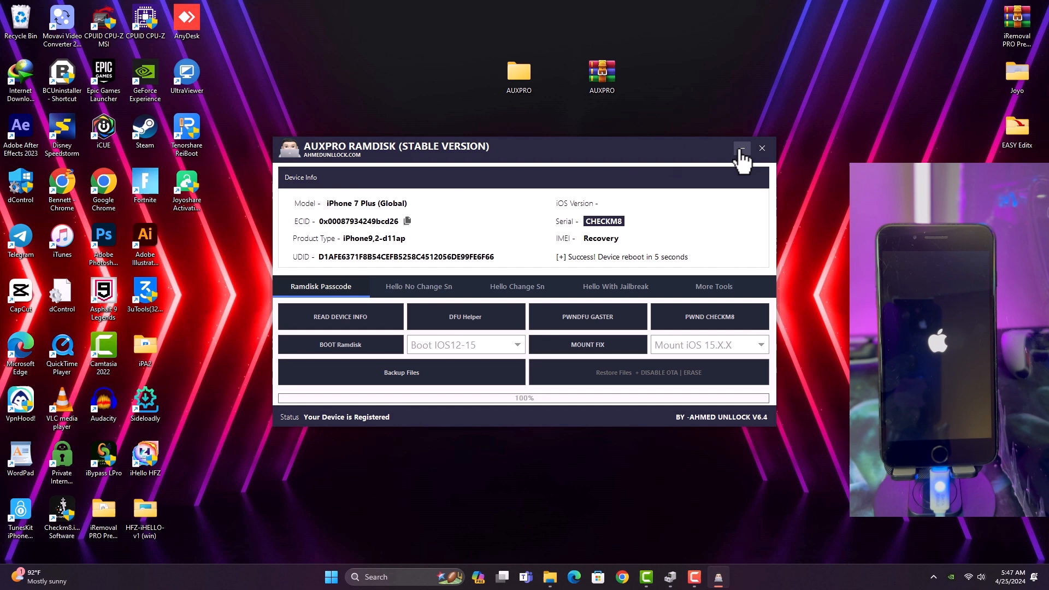
click(741, 148)
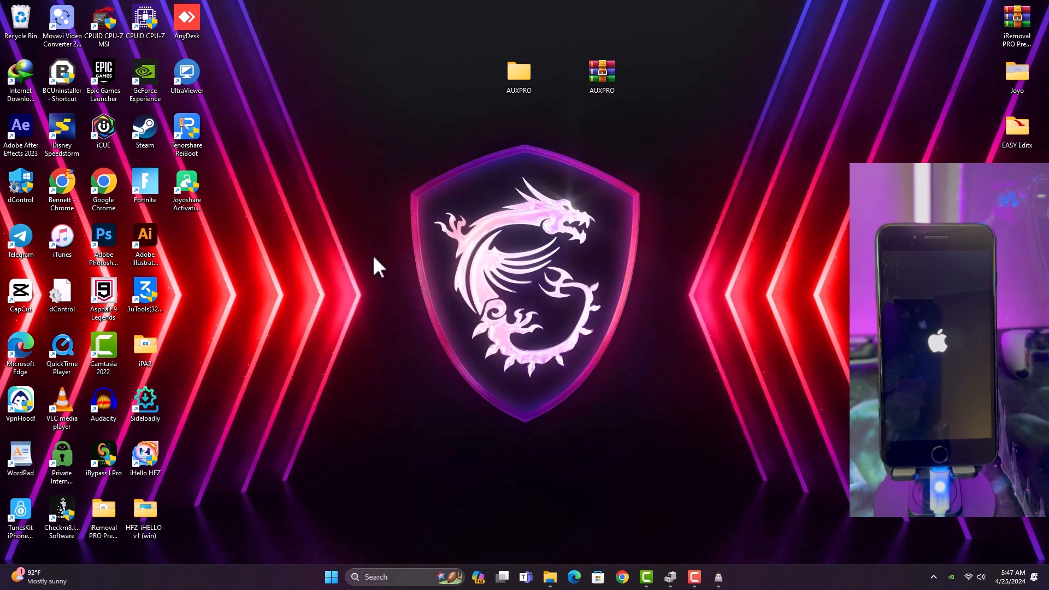